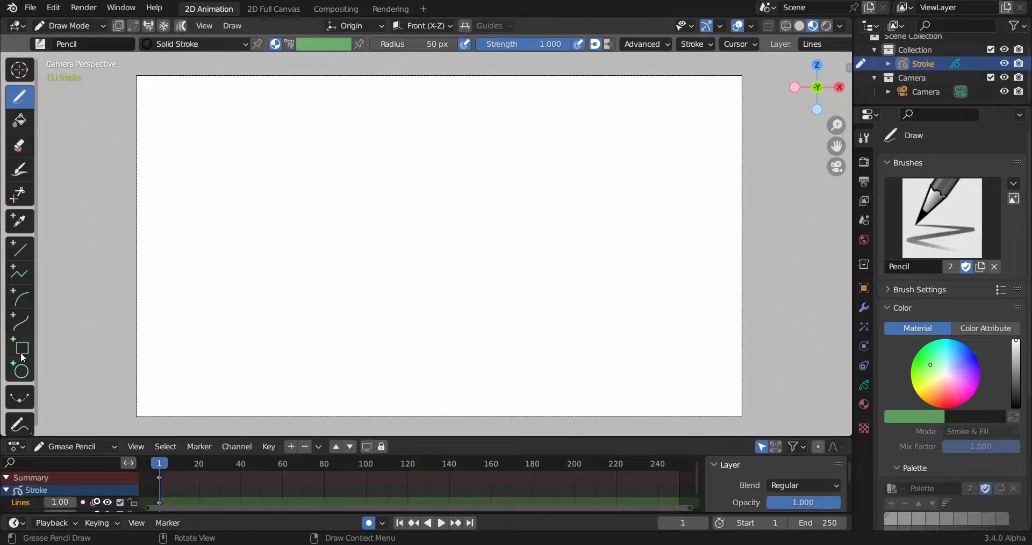
Switch to the Box tool and draw a rectangular Grease Pencil stroke on the canvas.
click(20, 346)
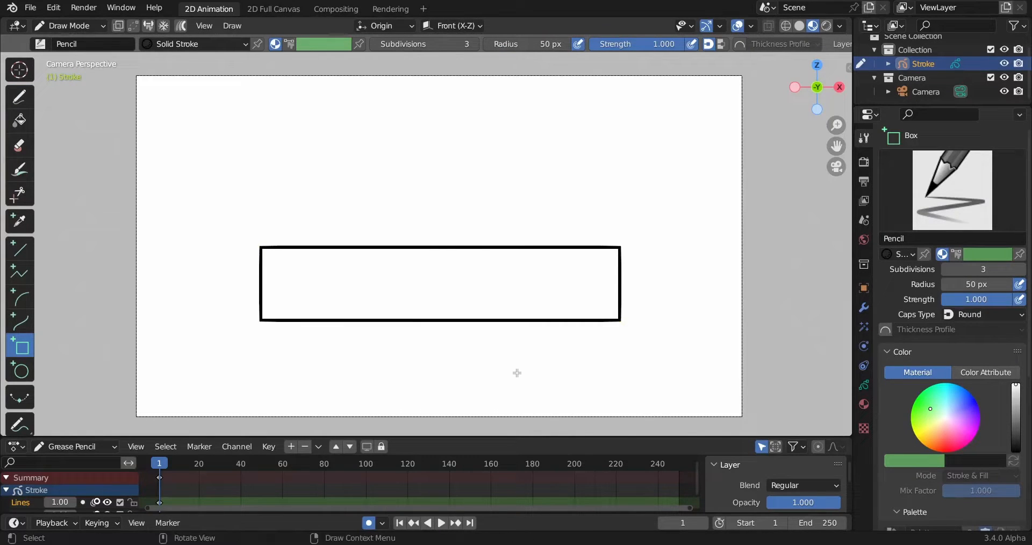
click(70, 26)
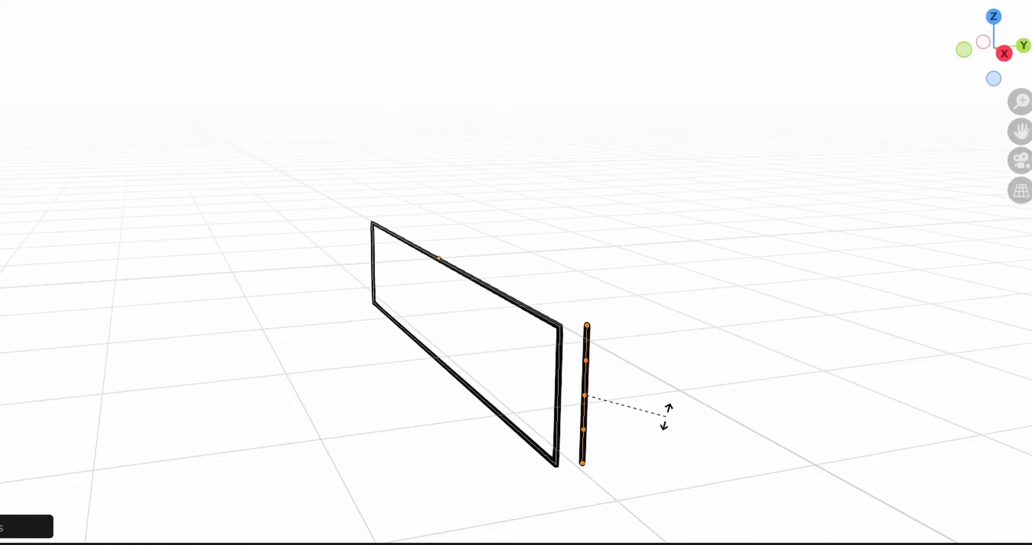
Extrude the rectangle's edge and both corner lines outward into a 3D step box outline.
drag(585, 395, 642, 388)
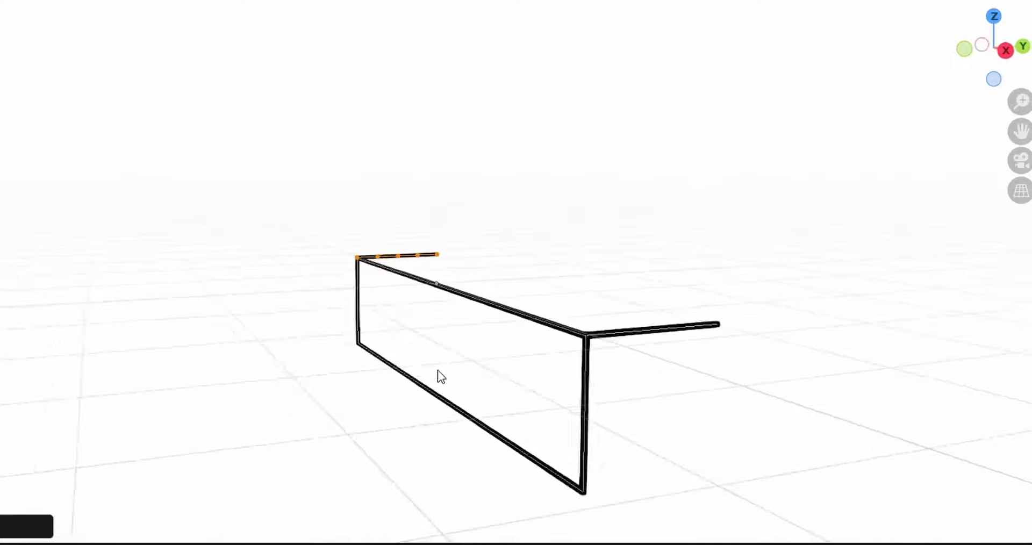
drag(440, 375, 562, 361)
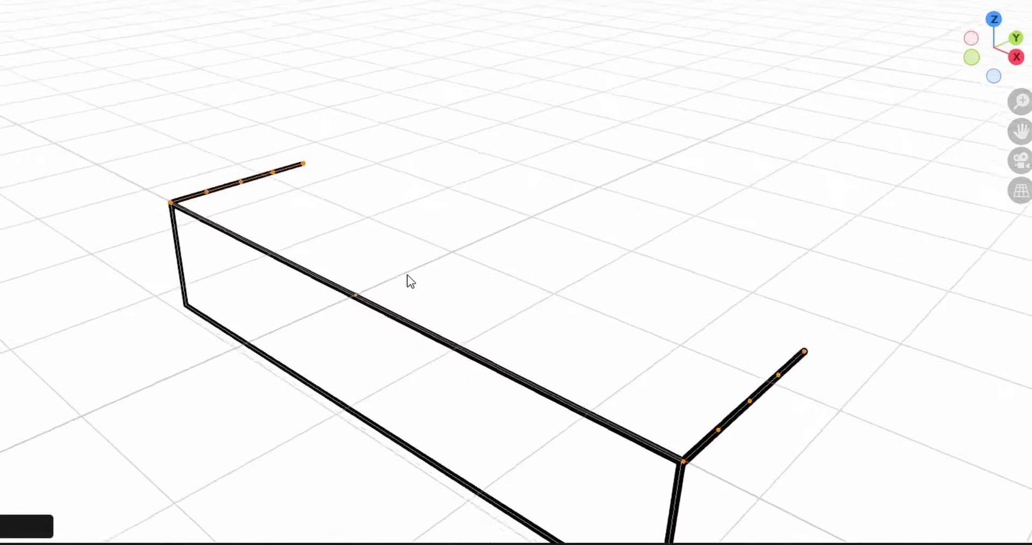
drag(409, 279, 660, 405)
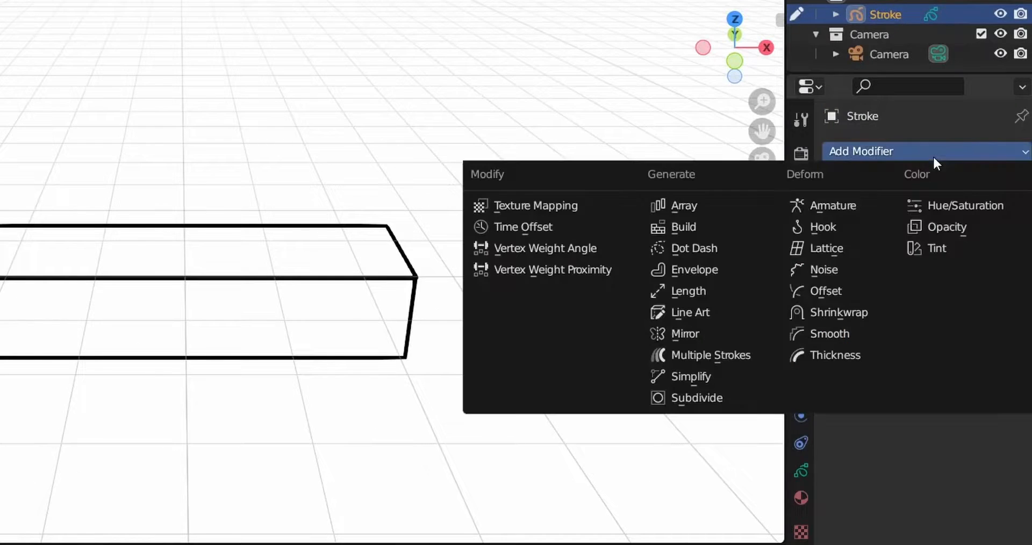
Add an Array modifier to the step stroke, giving two side-by-side copies.
click(684, 206)
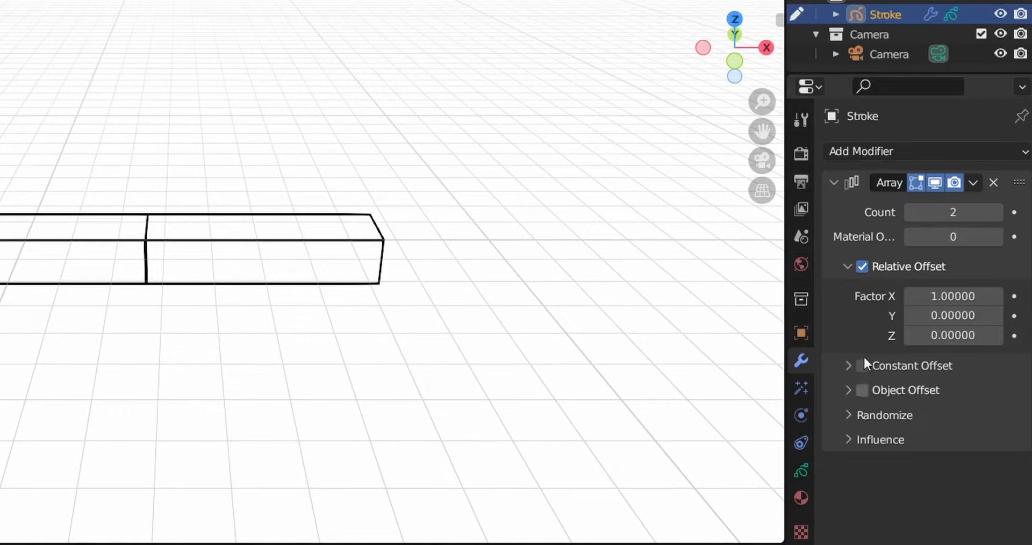
mouse_move(873, 274)
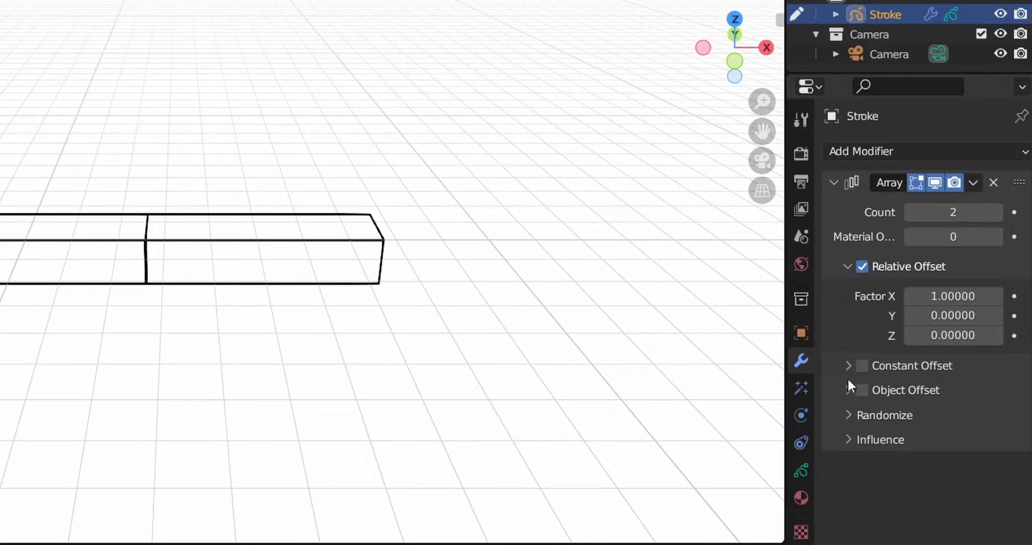
mouse_move(861, 369)
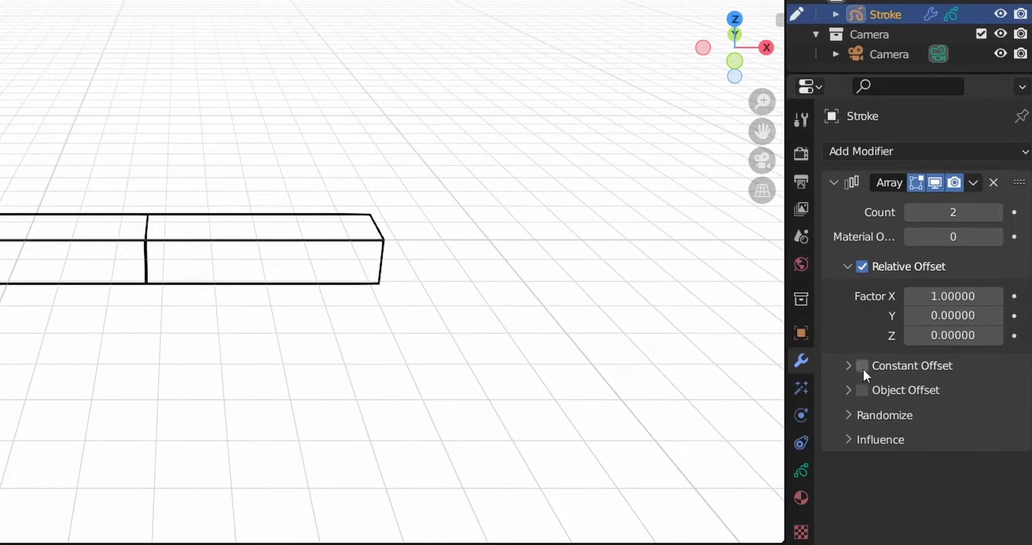
mouse_move(862, 396)
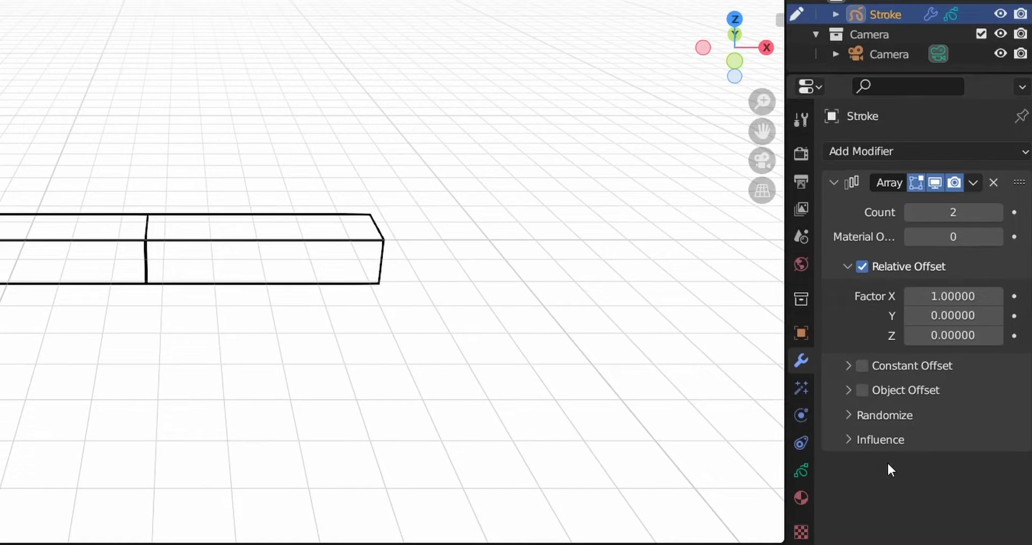
mouse_move(892, 311)
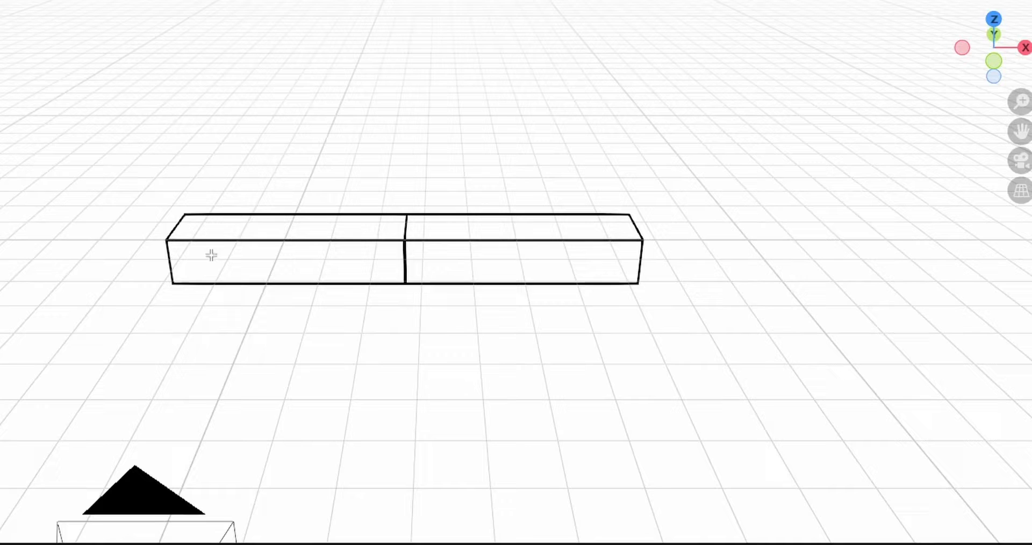
mouse_move(419, 228)
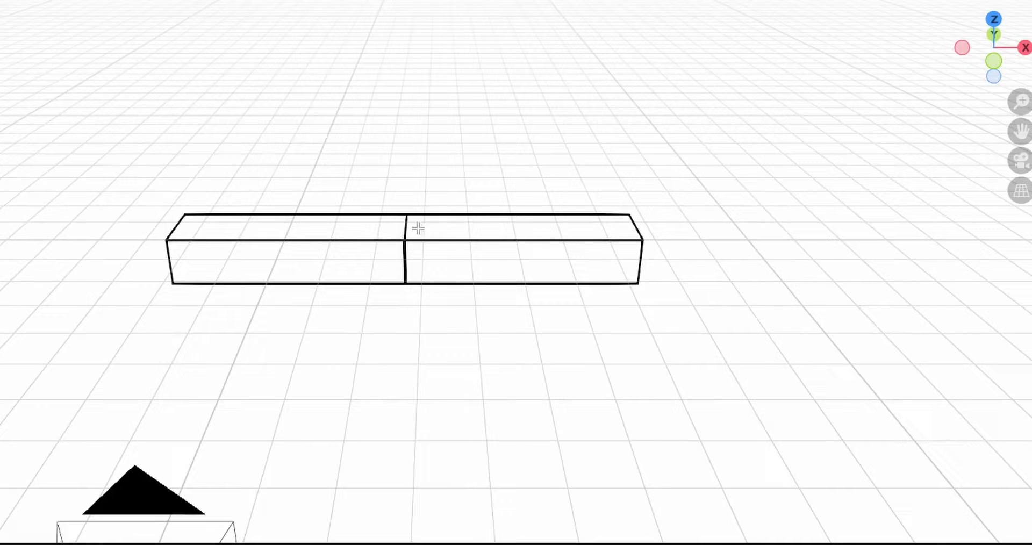
mouse_move(358, 258)
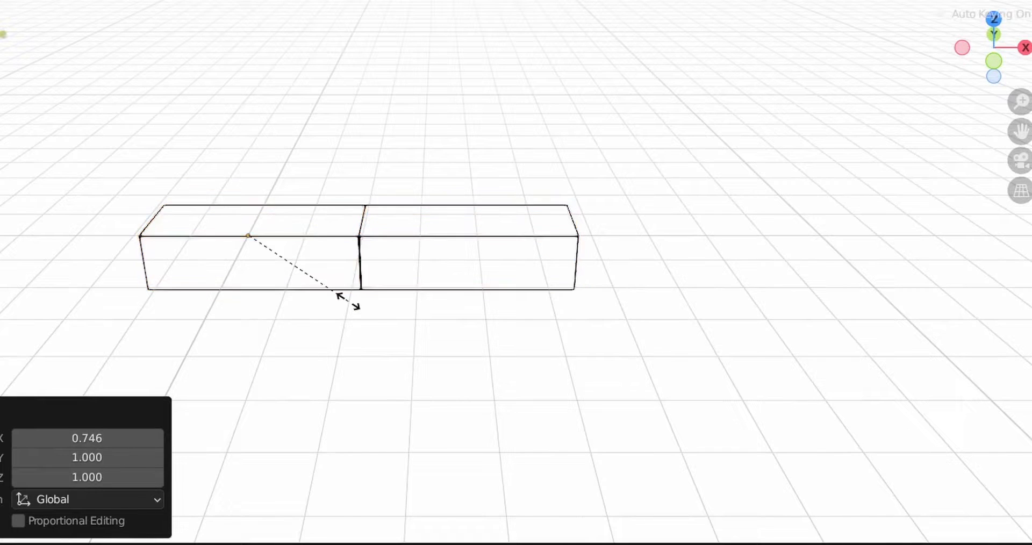
Narrow the step box along X so the array copies sit edge to edge.
click(523, 329)
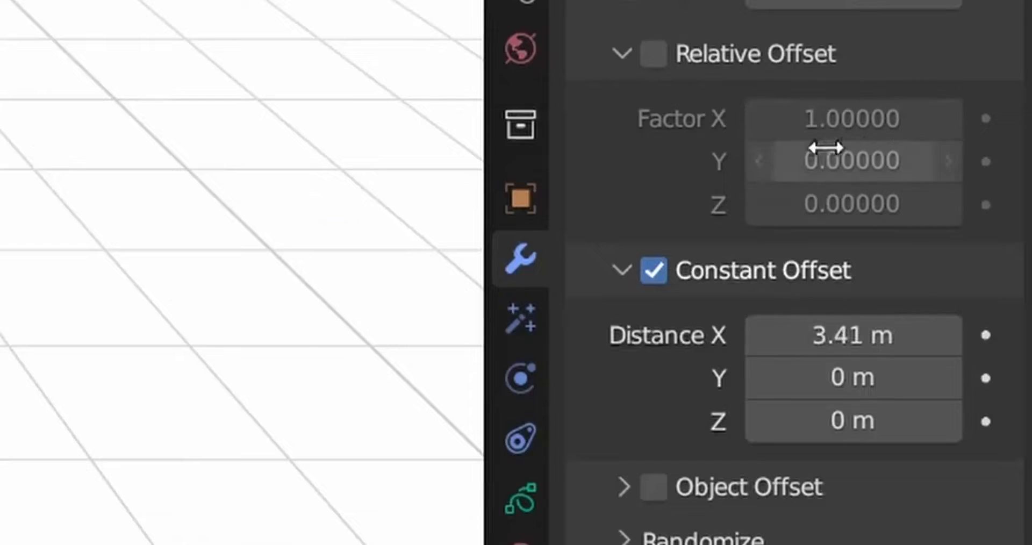
mouse_move(830, 342)
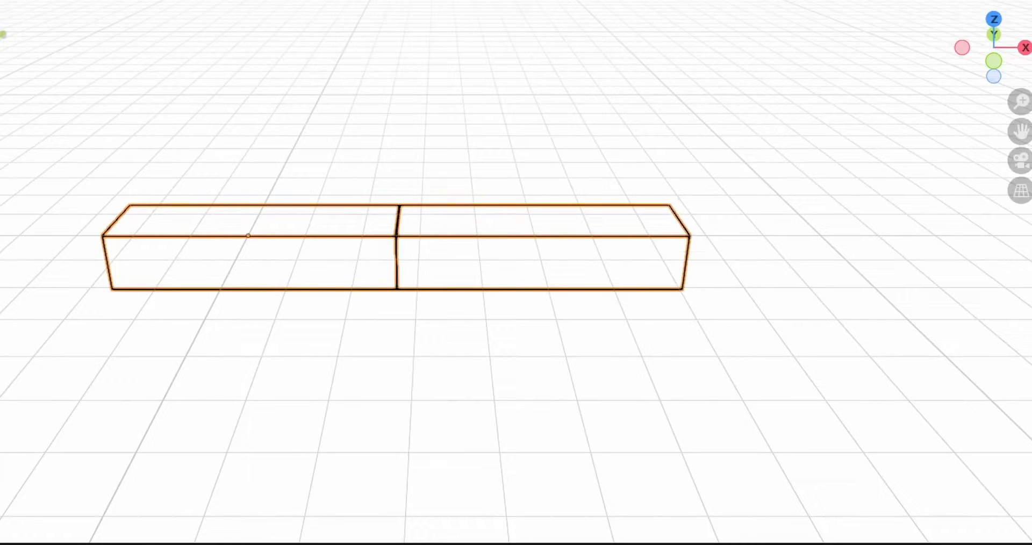
mouse_move(596, 435)
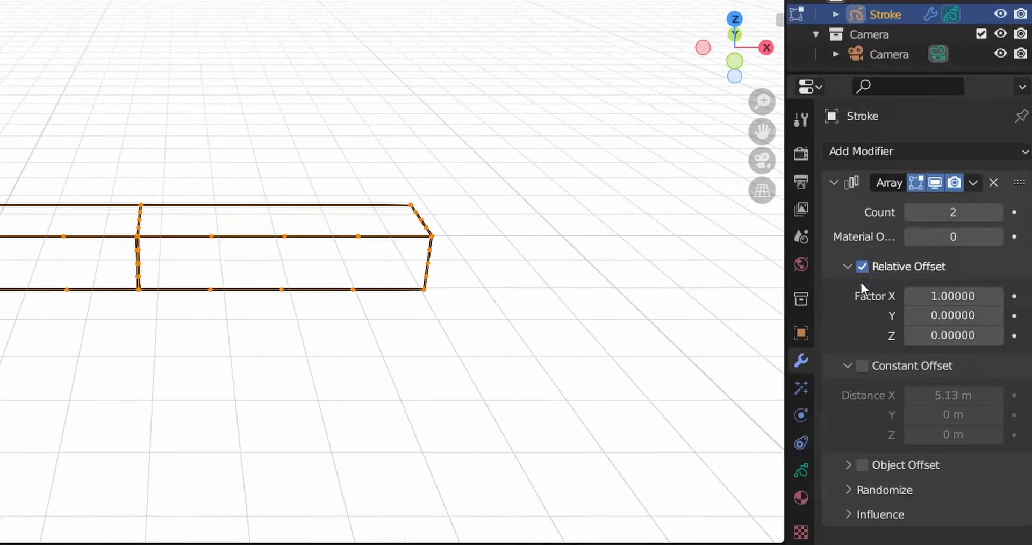
mouse_move(845, 427)
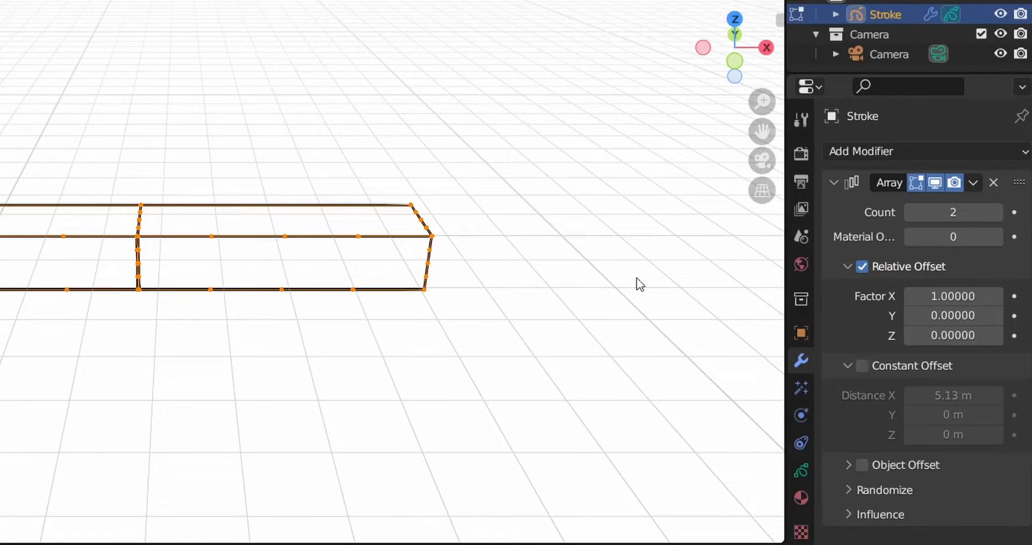
Set Array Distance X to 0, then disable Relative and Constant Offset so copies overlap.
click(860, 366)
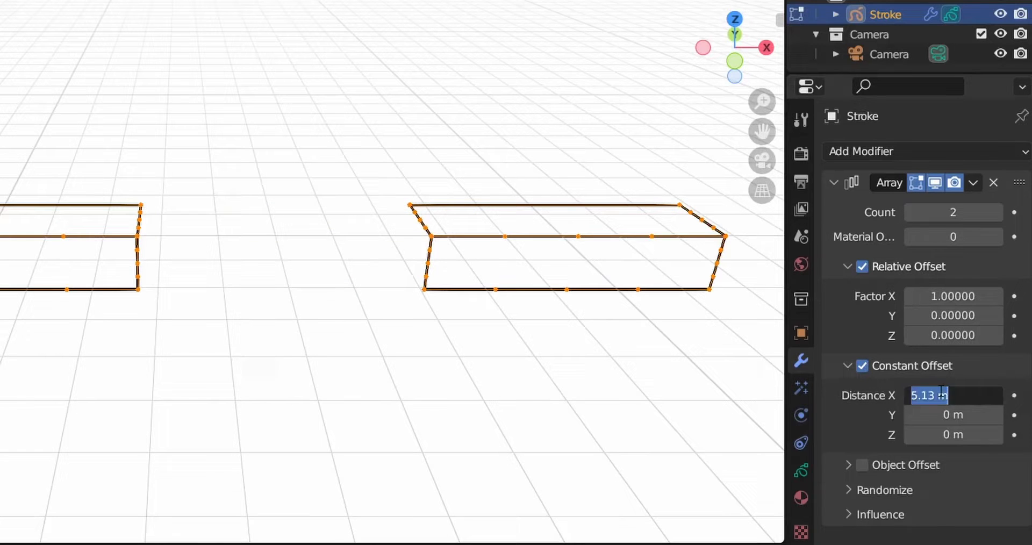
text(0 m)
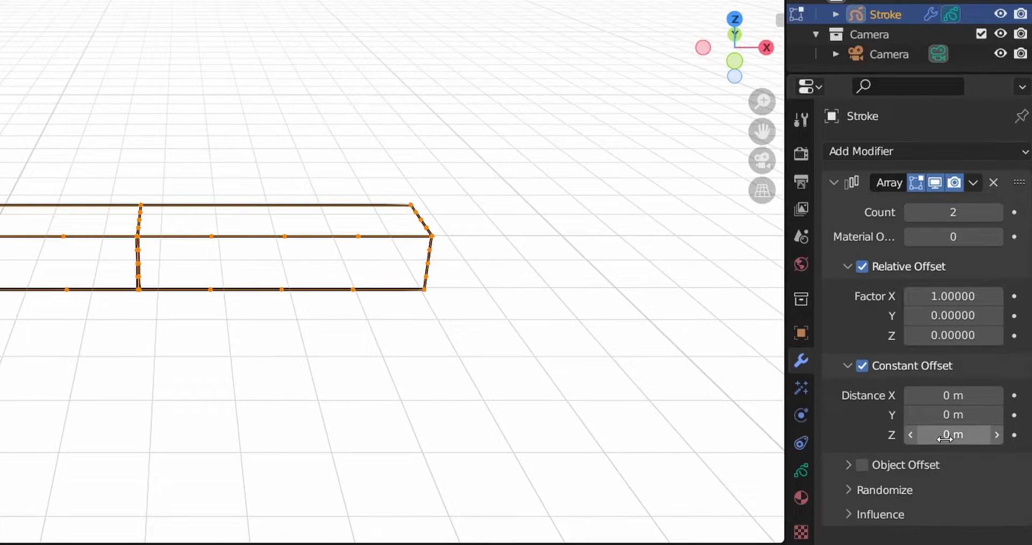
drag(952, 435, 974, 434)
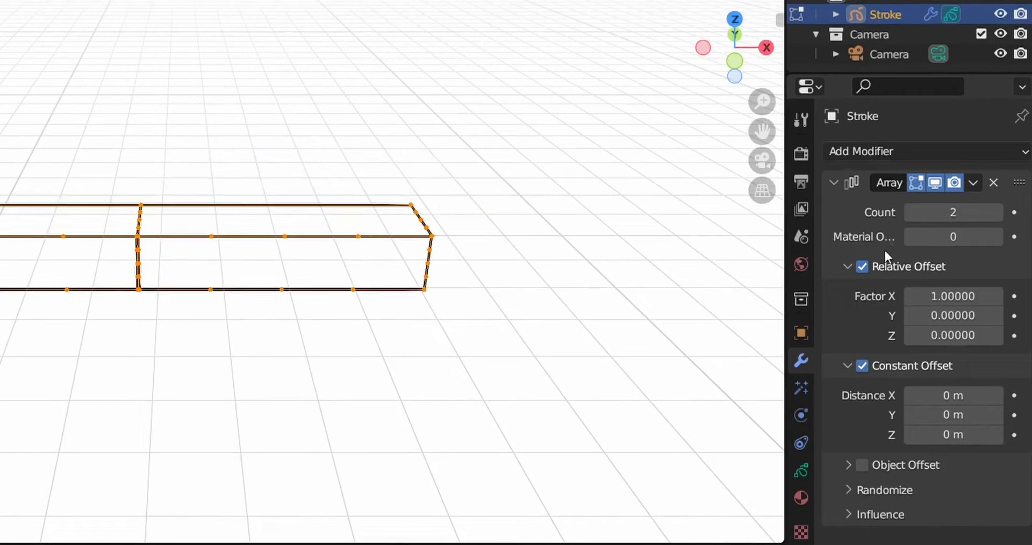
click(862, 266)
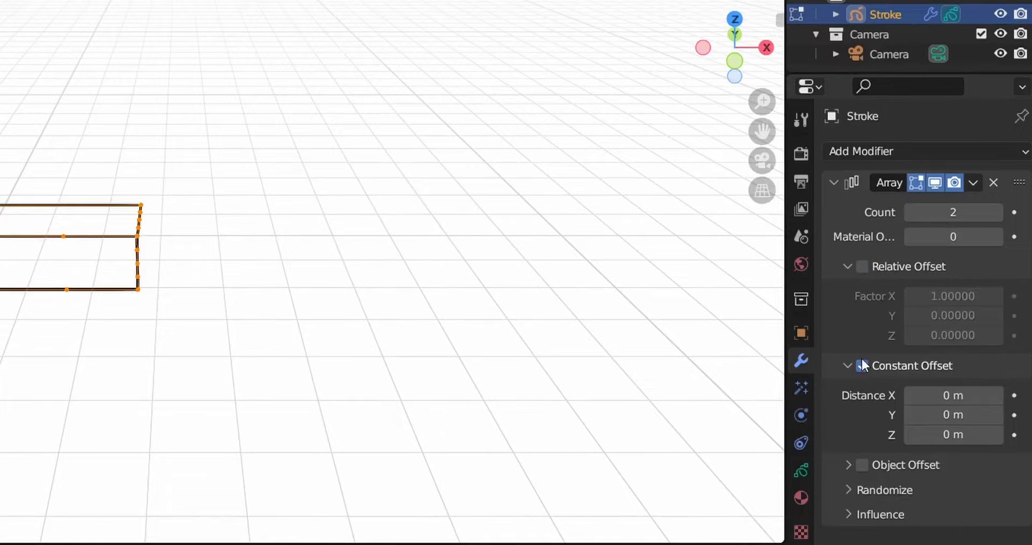
click(861, 465)
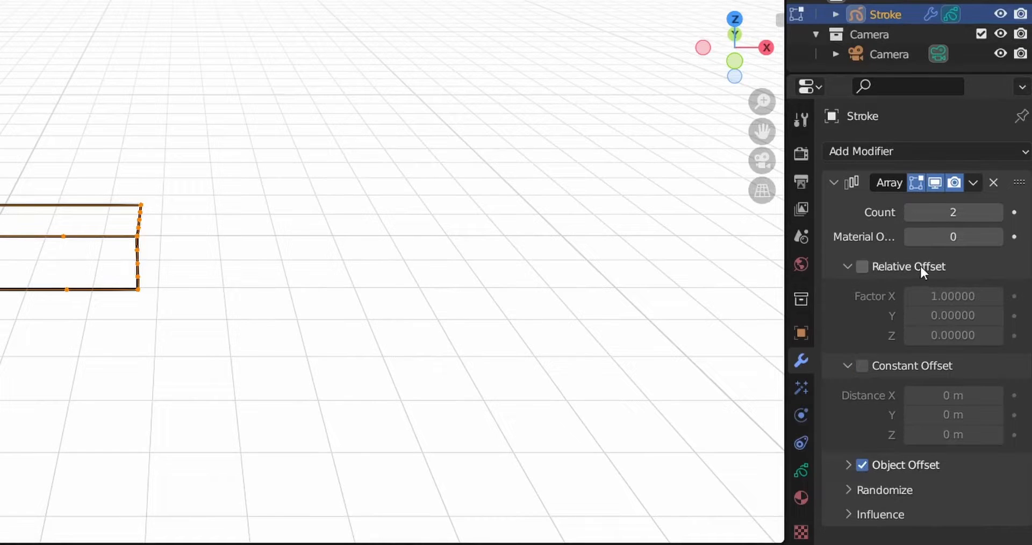
mouse_move(913, 372)
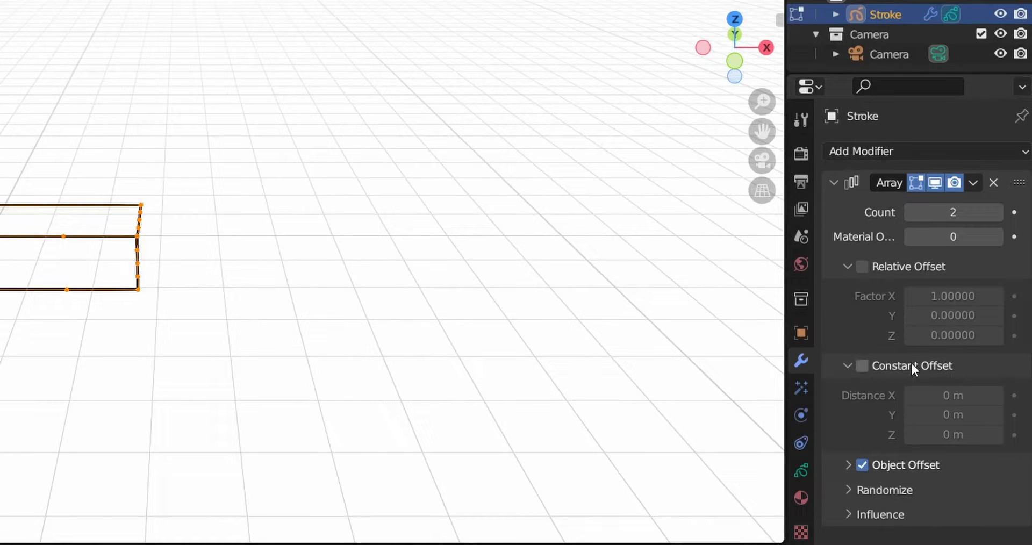
mouse_move(100, 317)
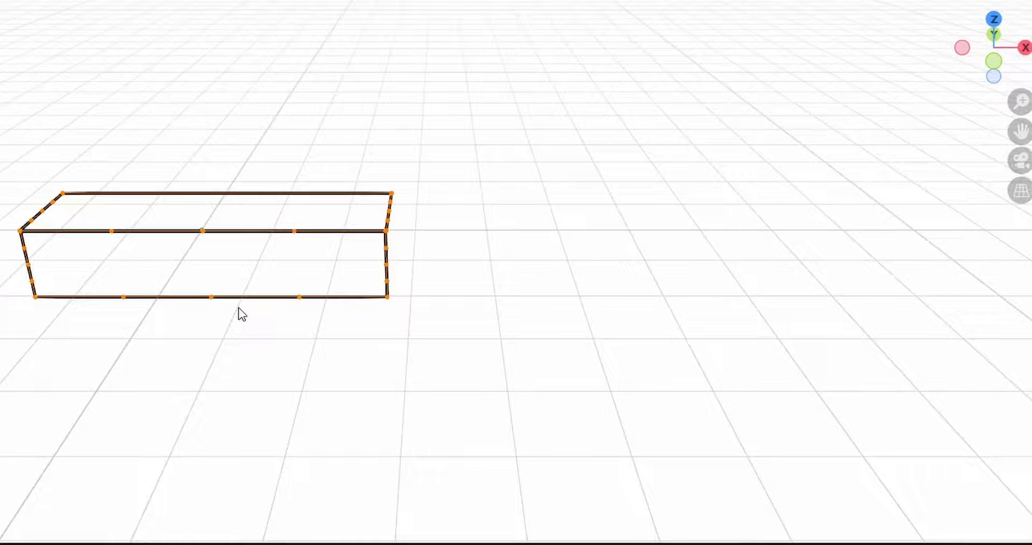
Add an Arrows empty at the centre of the step box.
key(Tab)
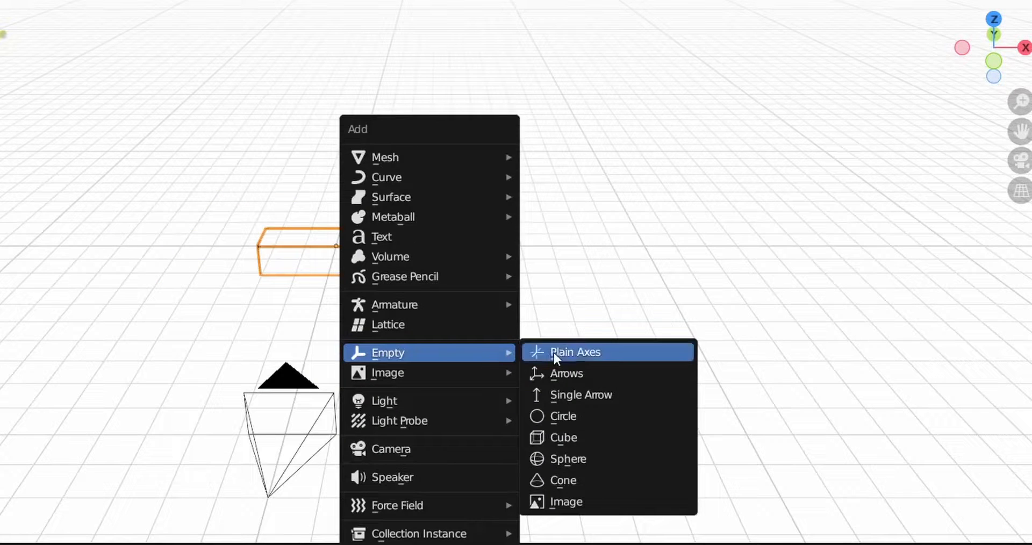
mouse_move(583, 387)
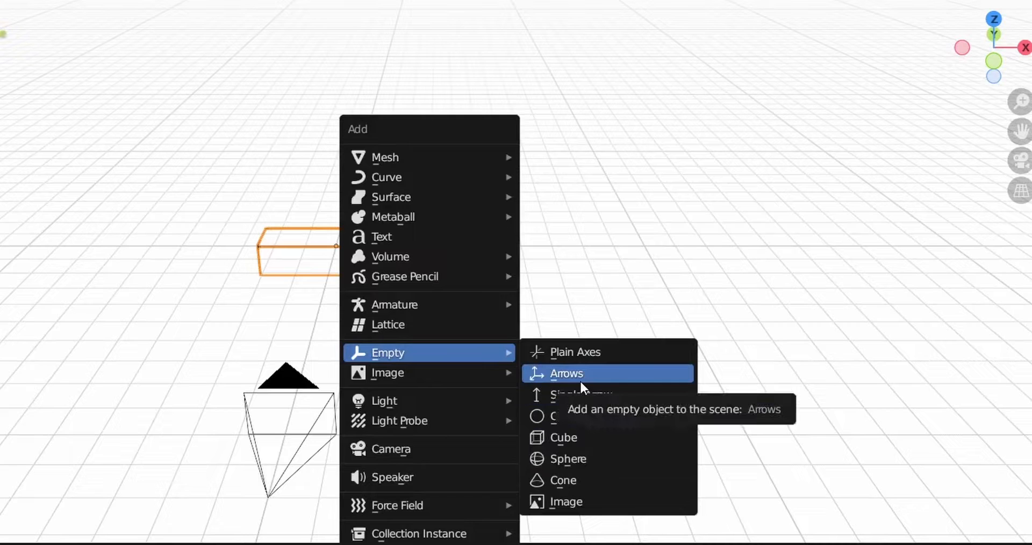
click(566, 374)
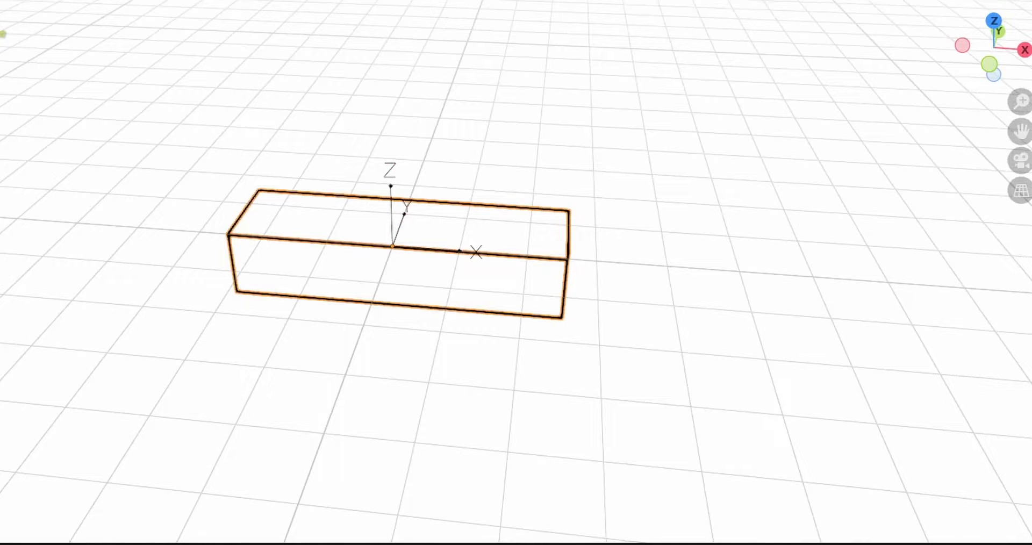
click(951, 405)
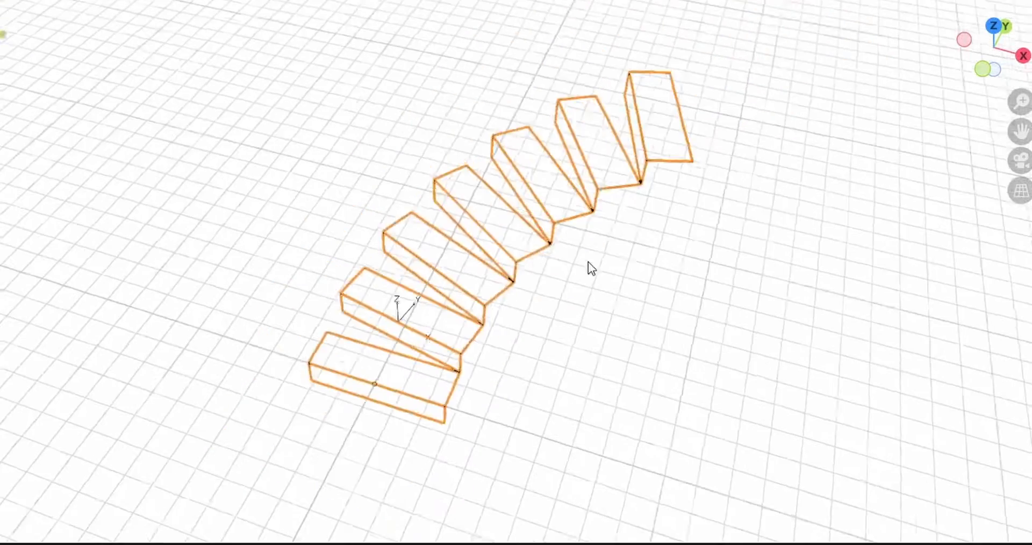
Orbit the view closer to inspect the steps fanned around the empty.
drag(586, 268, 580, 379)
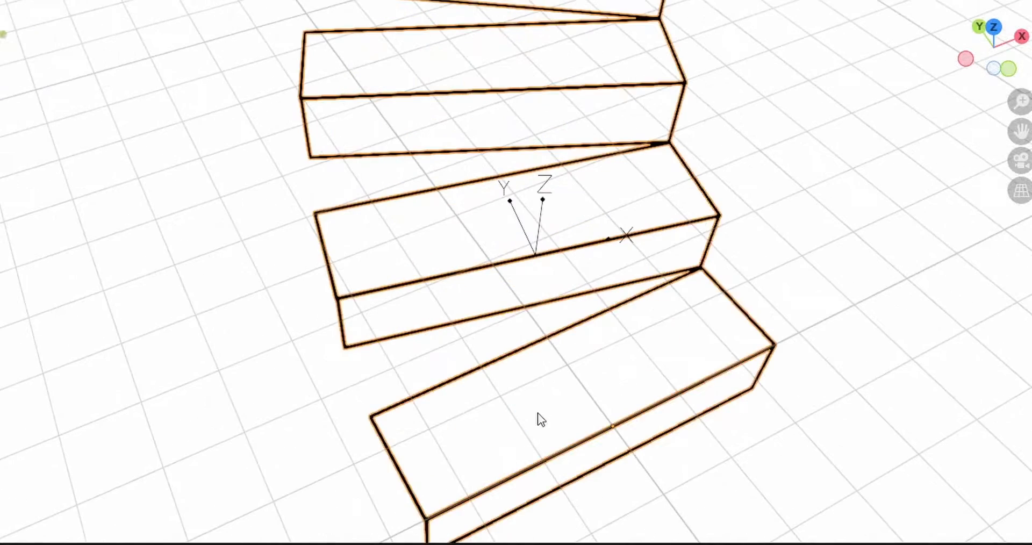
mouse_move(512, 396)
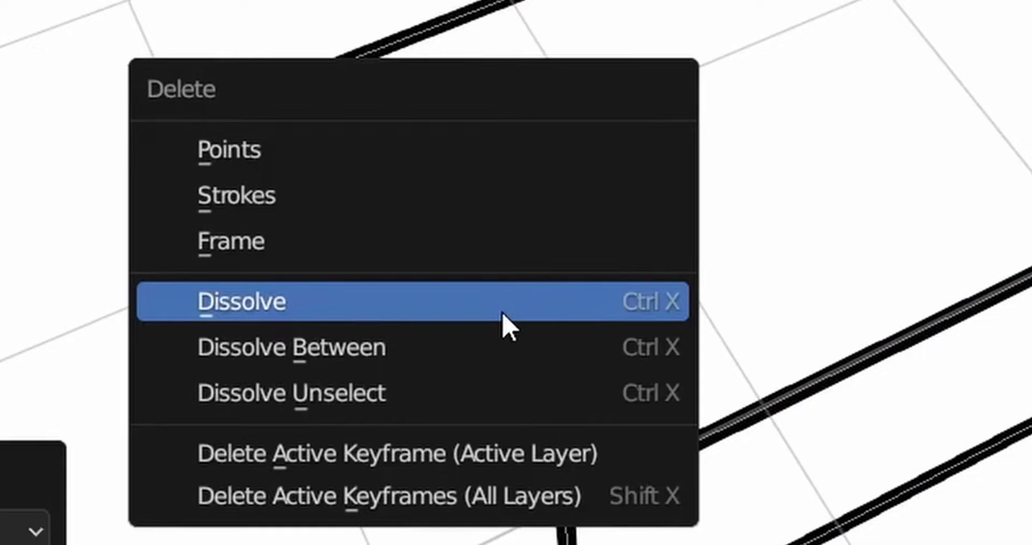
mouse_move(303, 181)
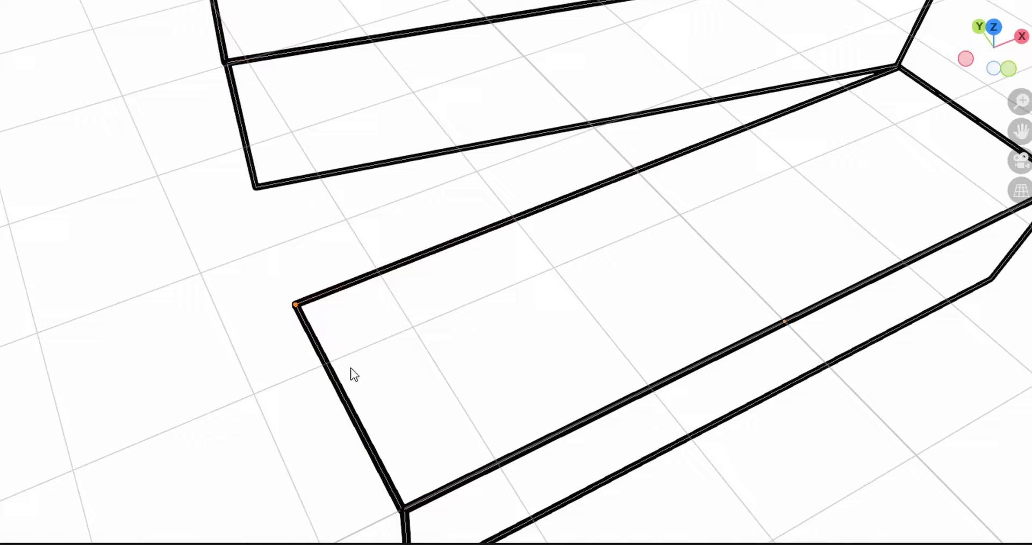
mouse_move(359, 380)
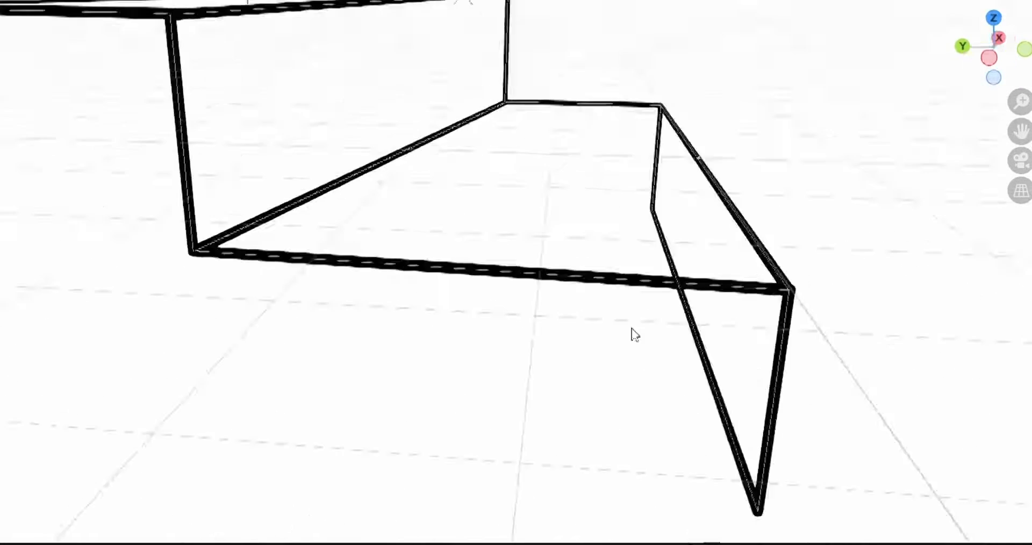
Subdivide the step's front edge with Number of Cuts set to 2.
drag(632, 332, 713, 335)
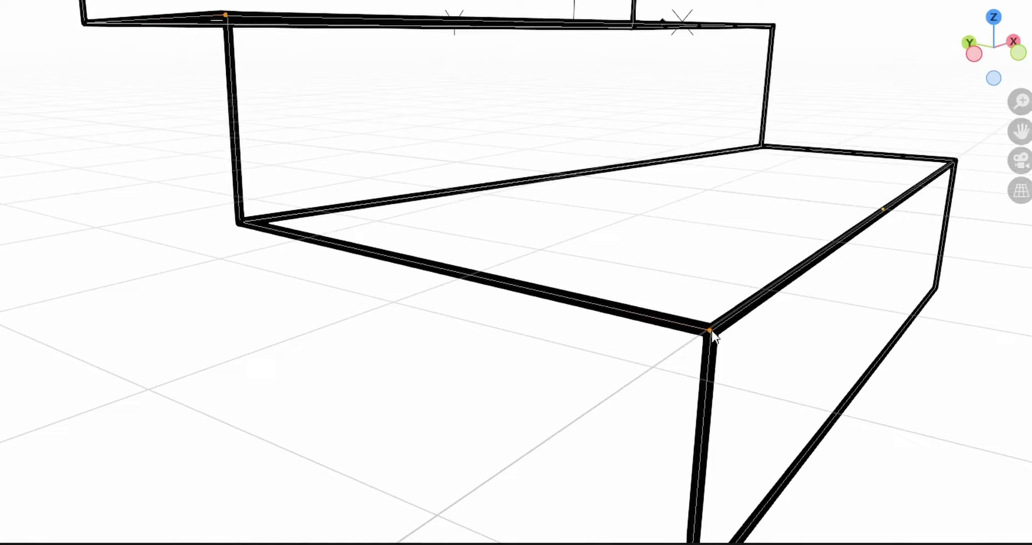
mouse_move(240, 232)
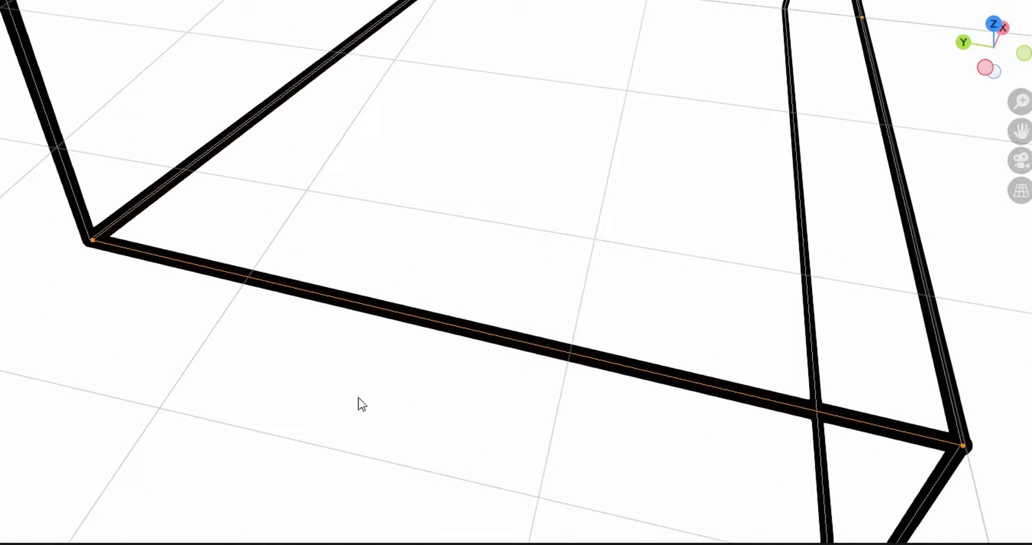
drag(360, 404, 512, 412)
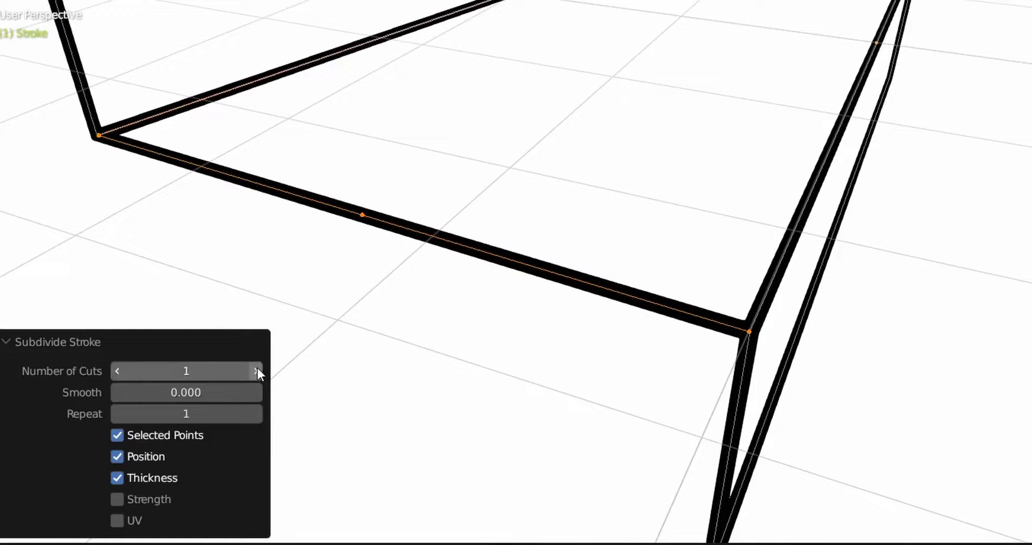
click(258, 371)
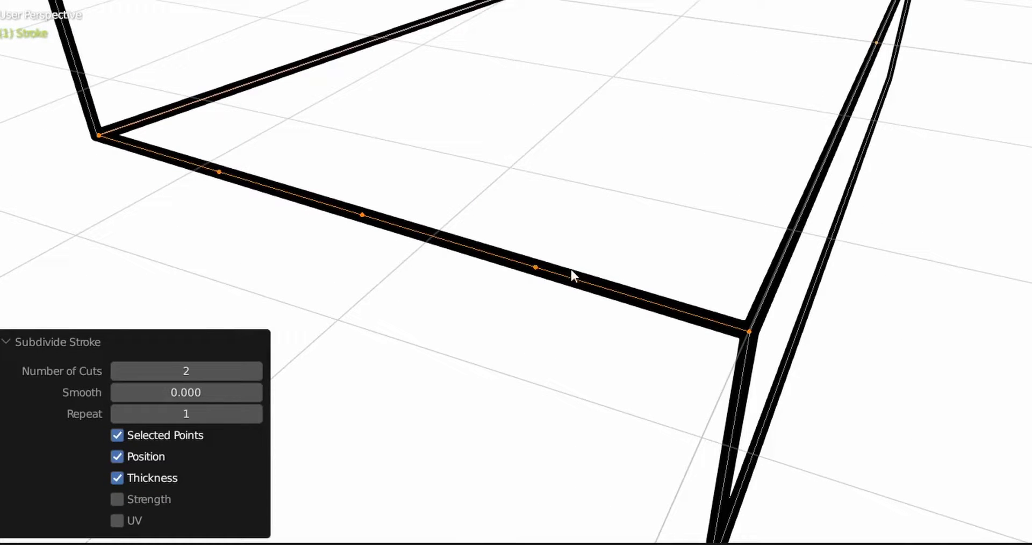
mouse_move(400, 281)
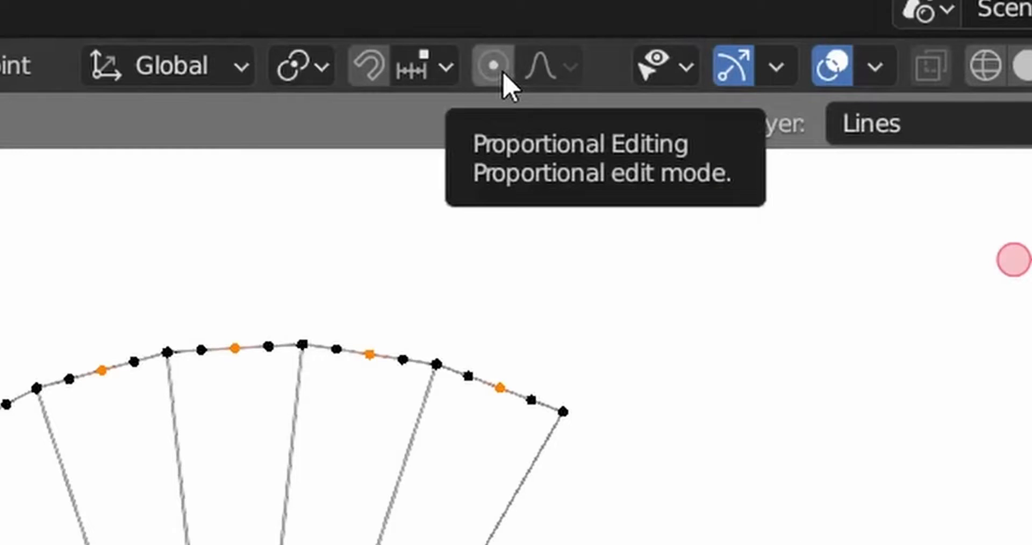
Enable Proportional Editing and open its falloff options with Smooth chosen.
click(492, 66)
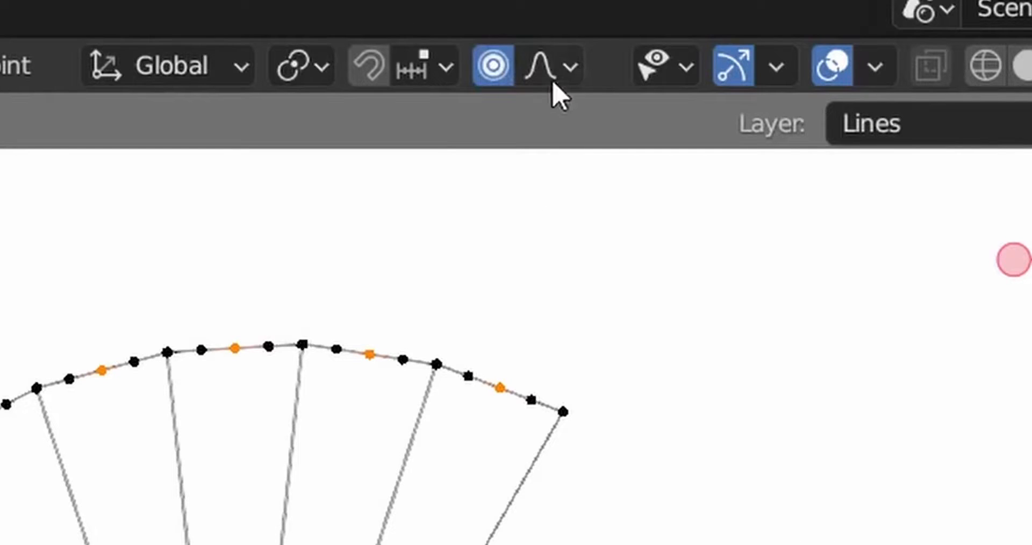
click(571, 66)
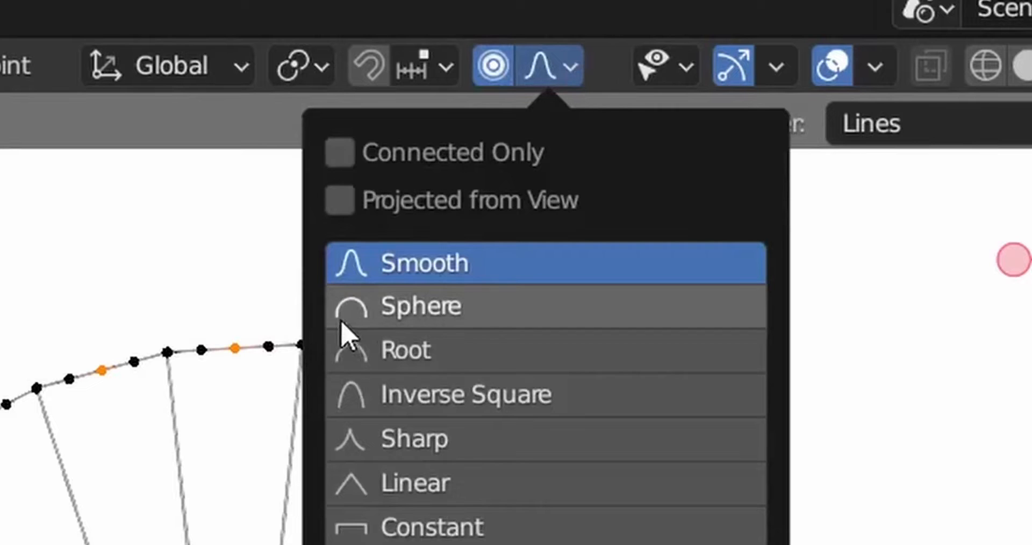
mouse_move(375, 316)
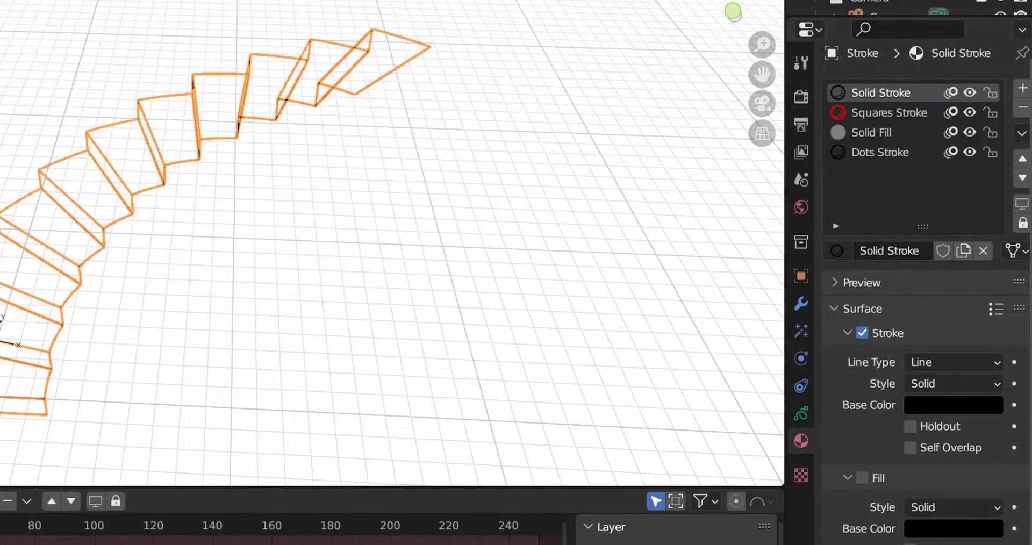
Select the middle edge points and bend the step's side edge into a smooth arc.
click(952, 405)
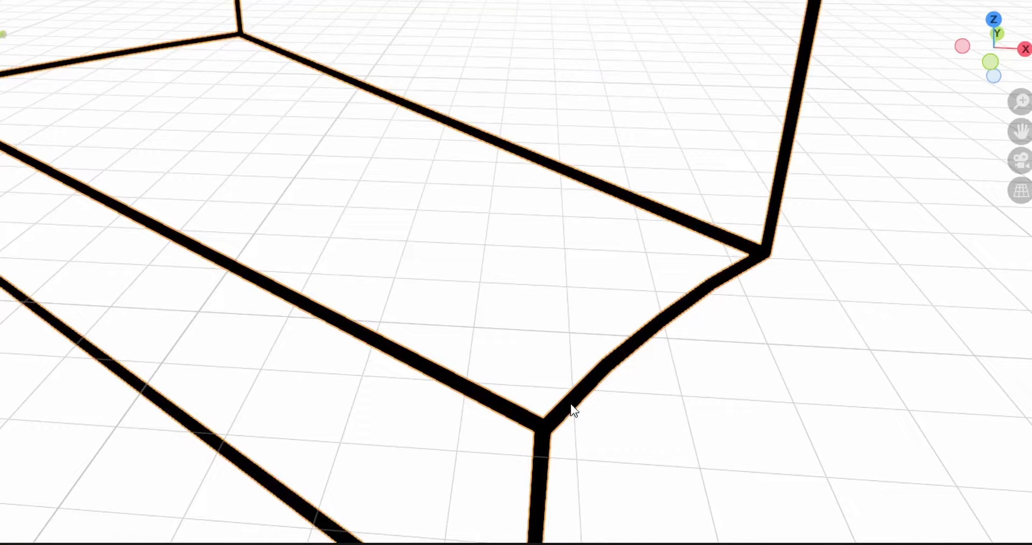
mouse_move(504, 433)
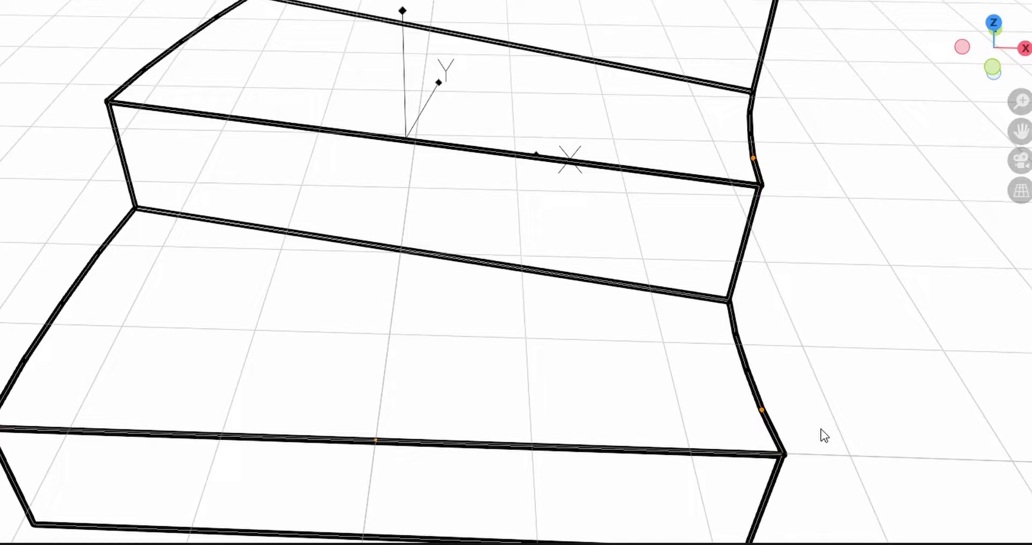
click(783, 467)
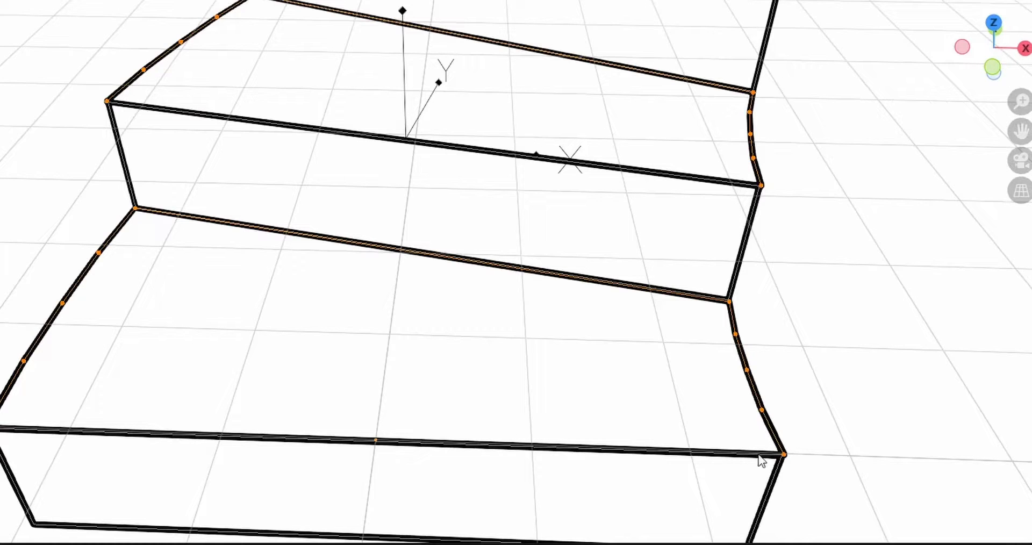
mouse_move(725, 468)
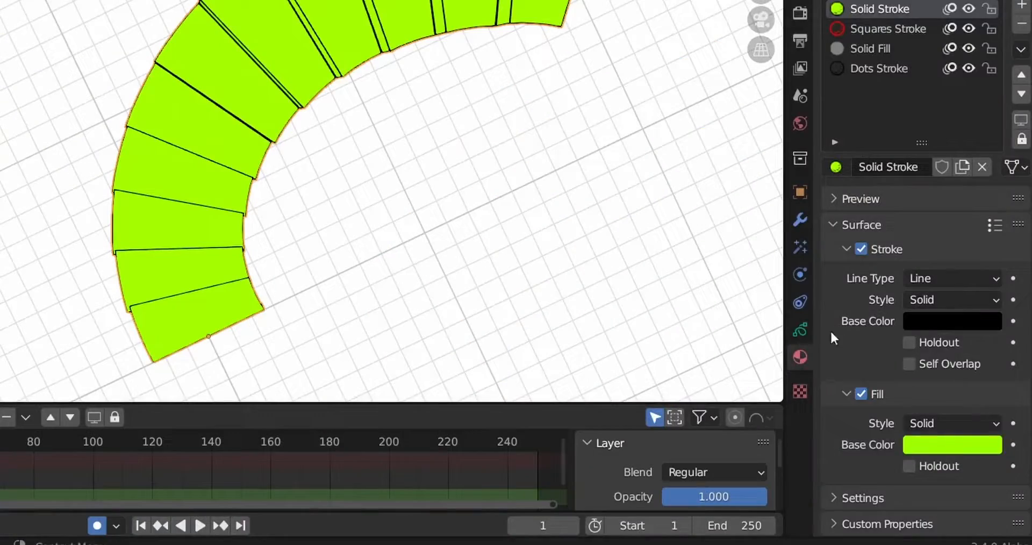
Enable Fill on the Solid Stroke material with a green base color and inspect the filled steps.
click(800, 330)
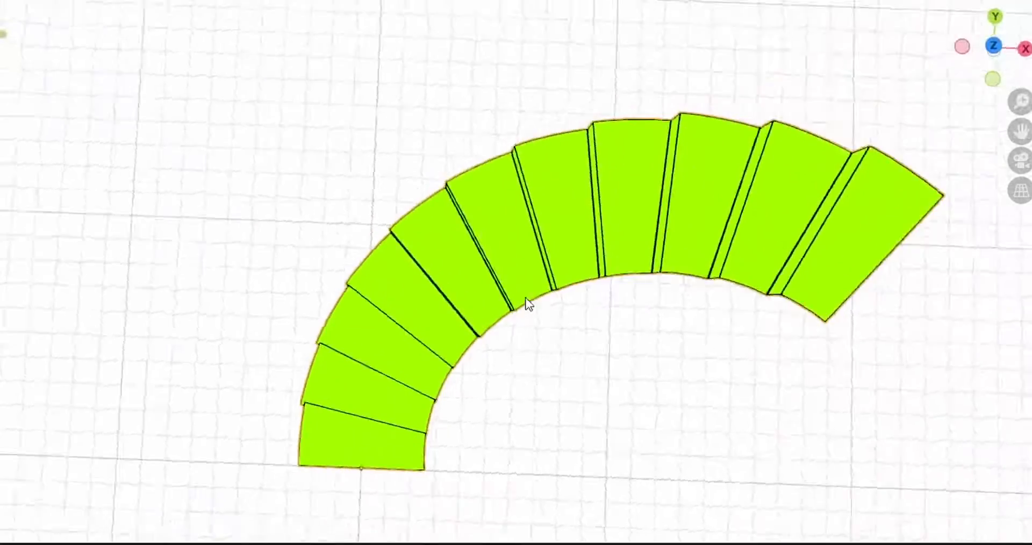
drag(527, 303, 615, 375)
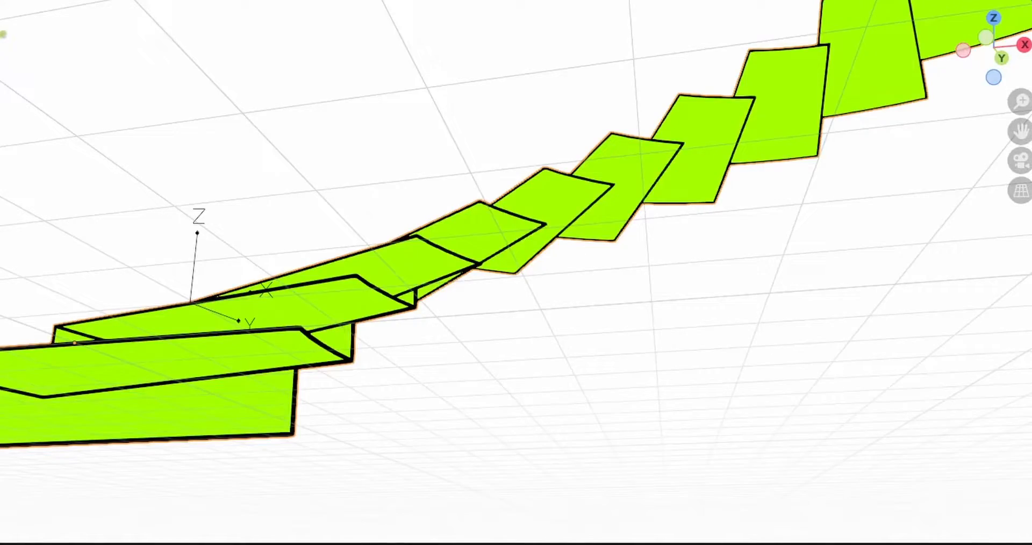
click(921, 310)
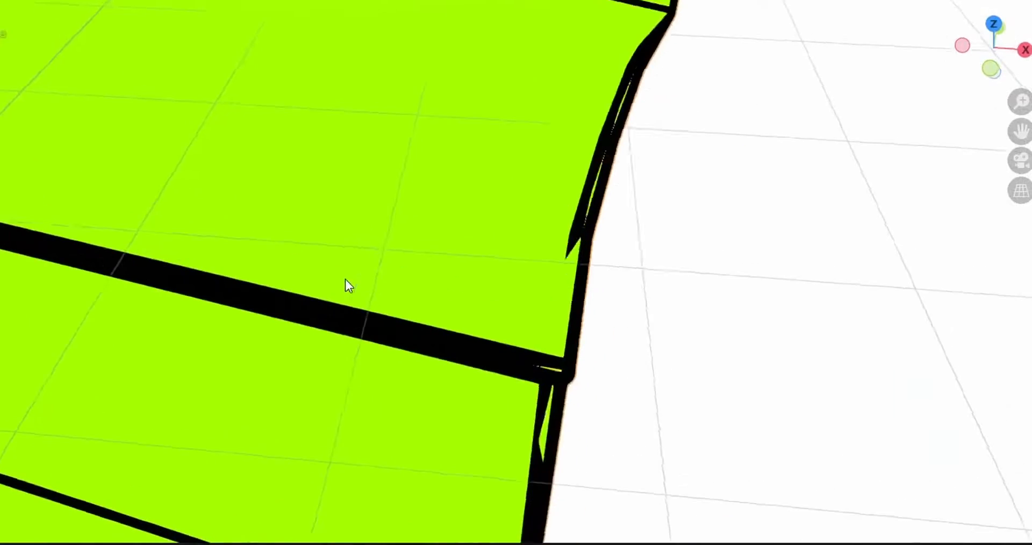
drag(345, 285, 304, 303)
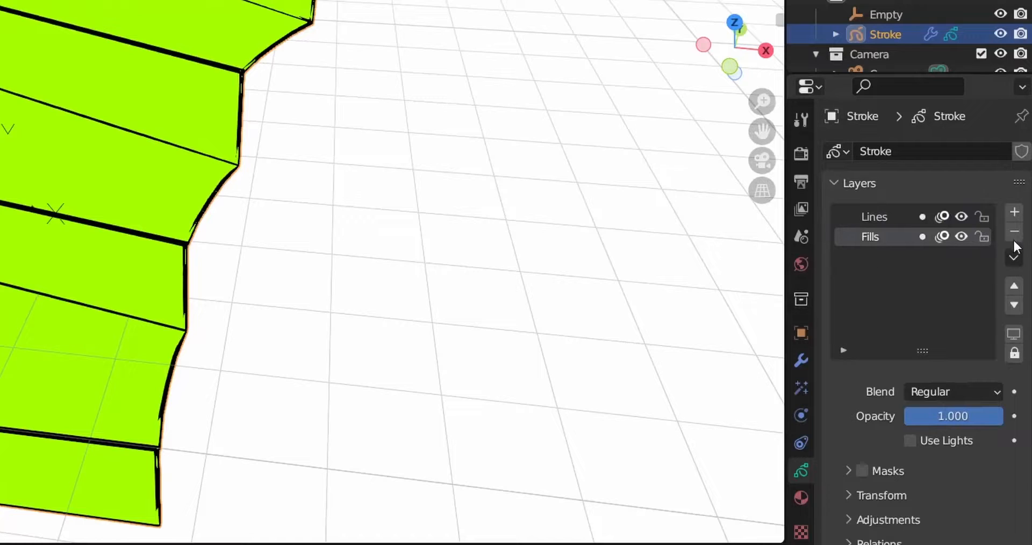
Lock the Lines layer and add a material slot based on Solid Stroke.
click(1014, 257)
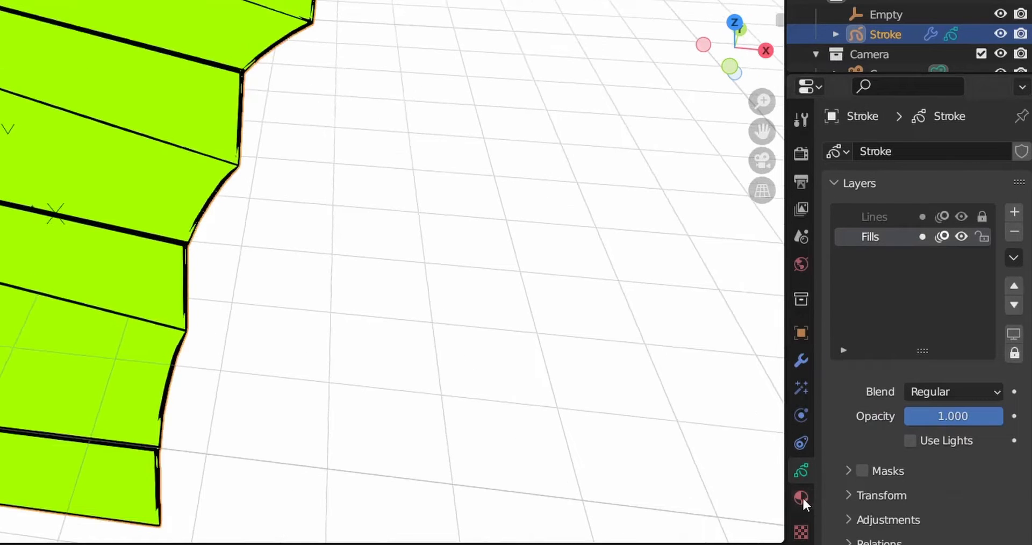
click(801, 497)
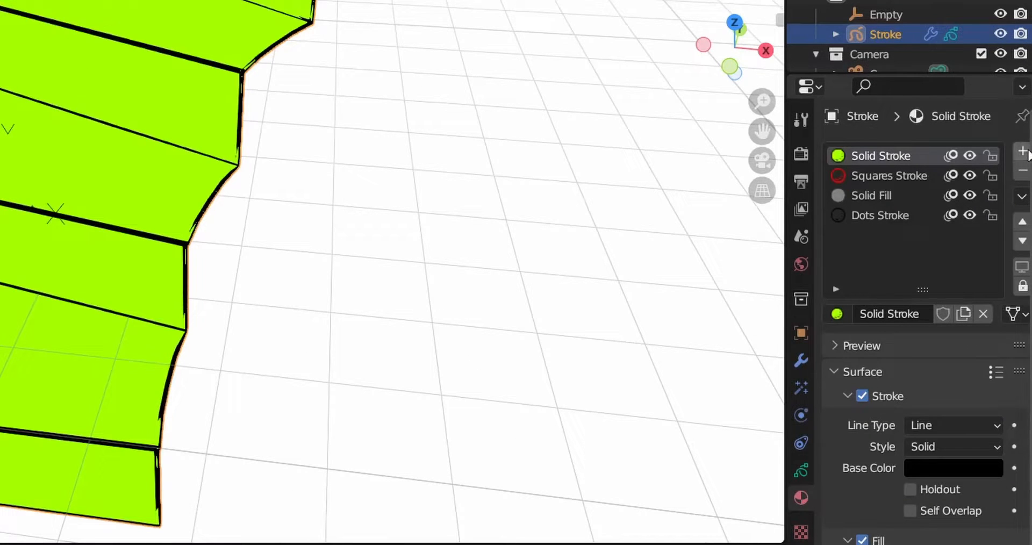
click(836, 314)
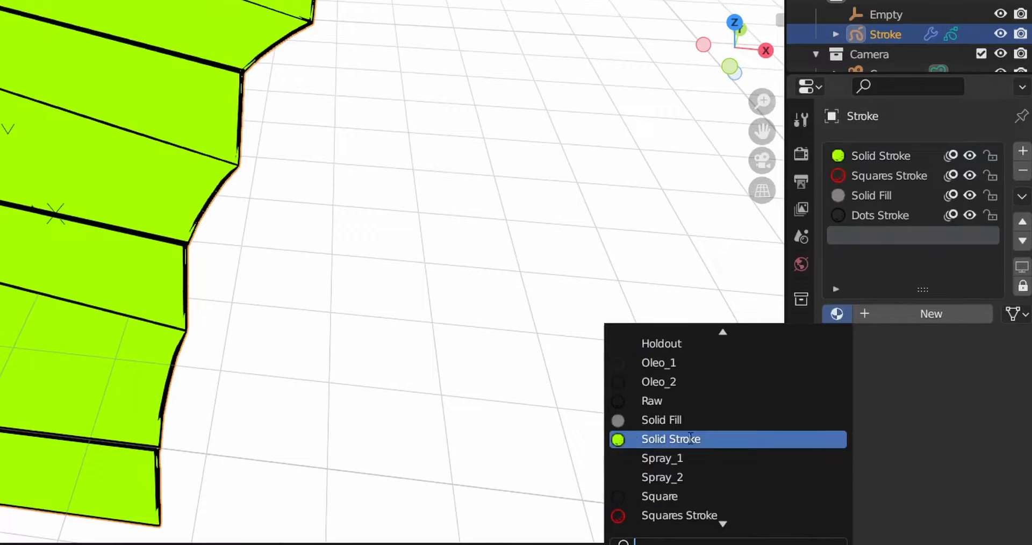
click(671, 440)
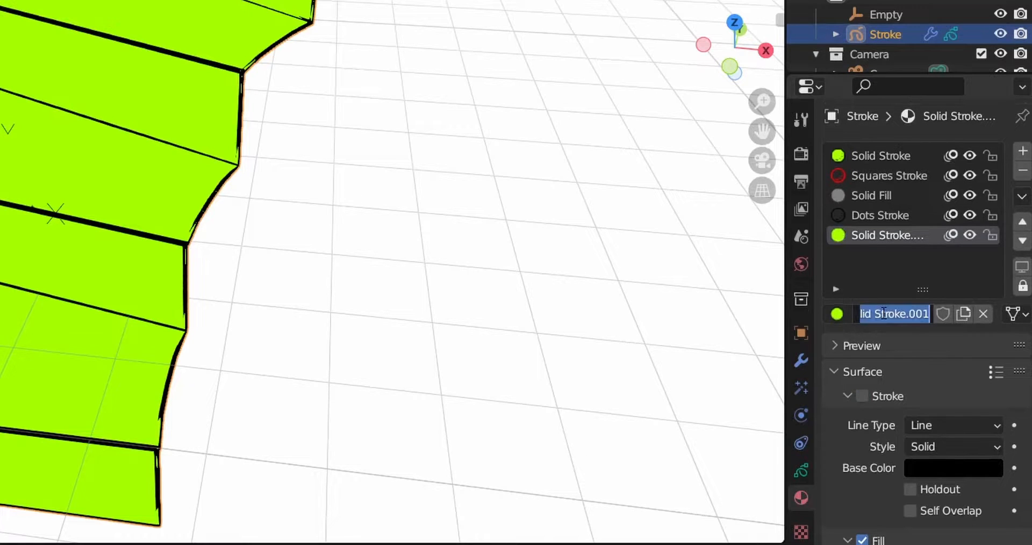
Rename the new material 'stair fill' and make it the active material.
text(stair fill)
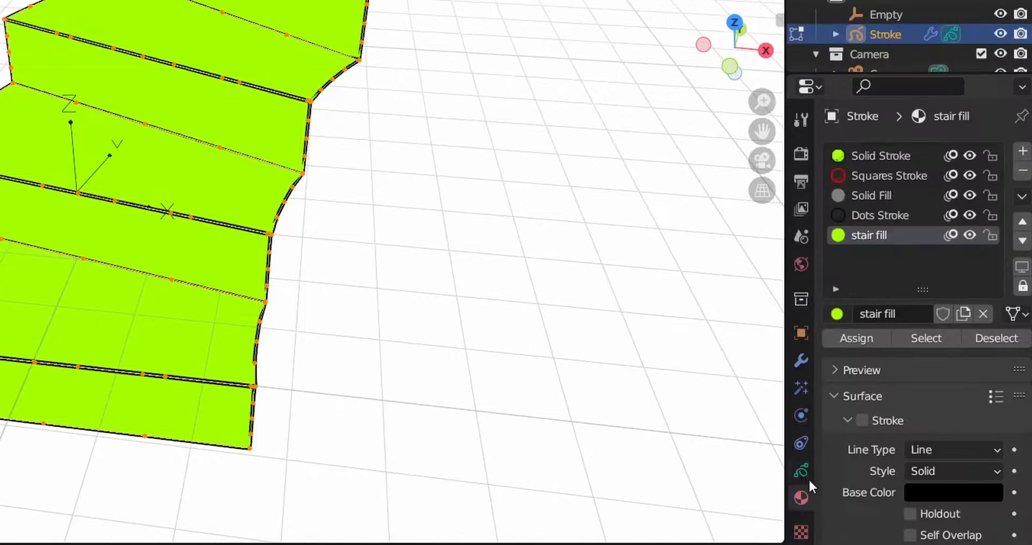
click(800, 470)
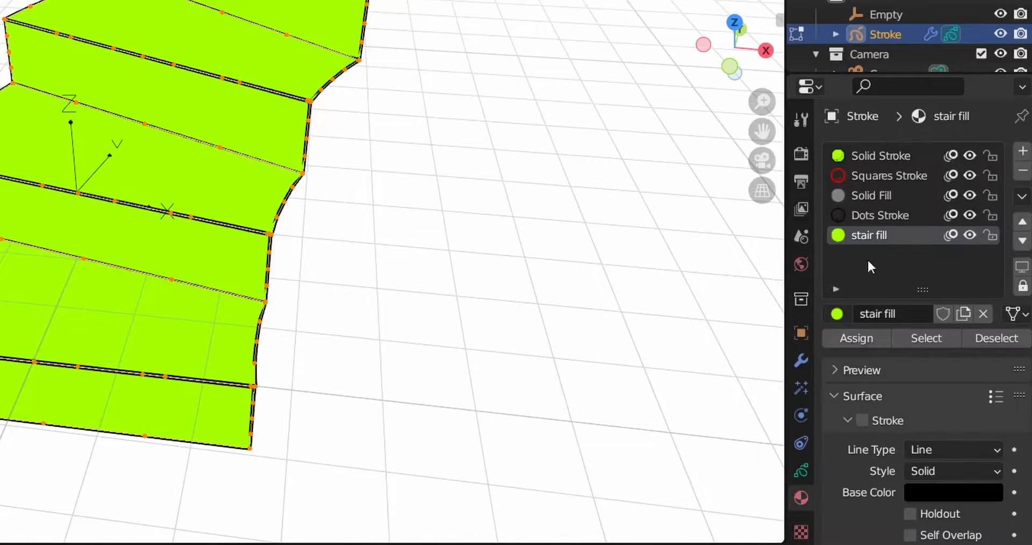
click(801, 471)
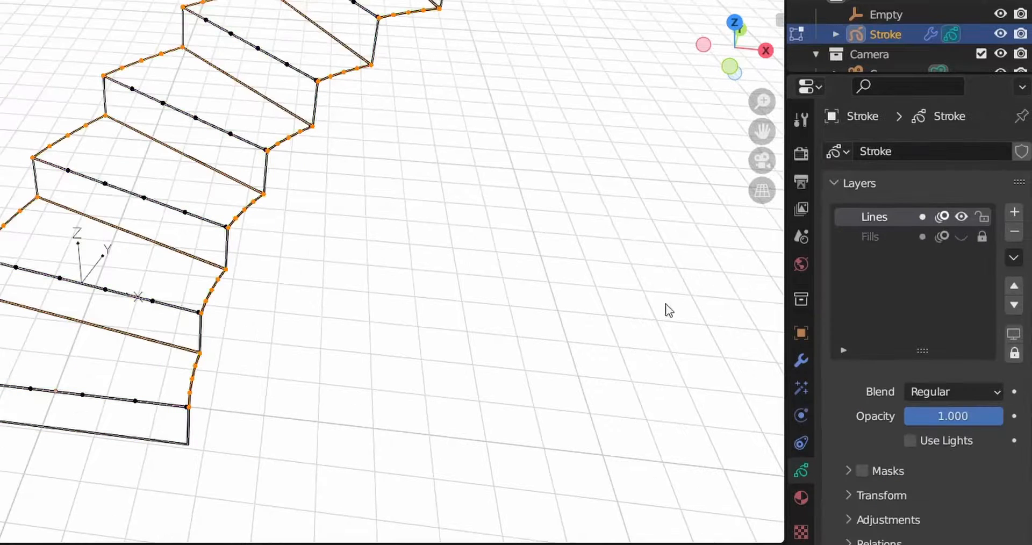
Make Lines the active layer and view the green-filled steps from below.
click(961, 236)
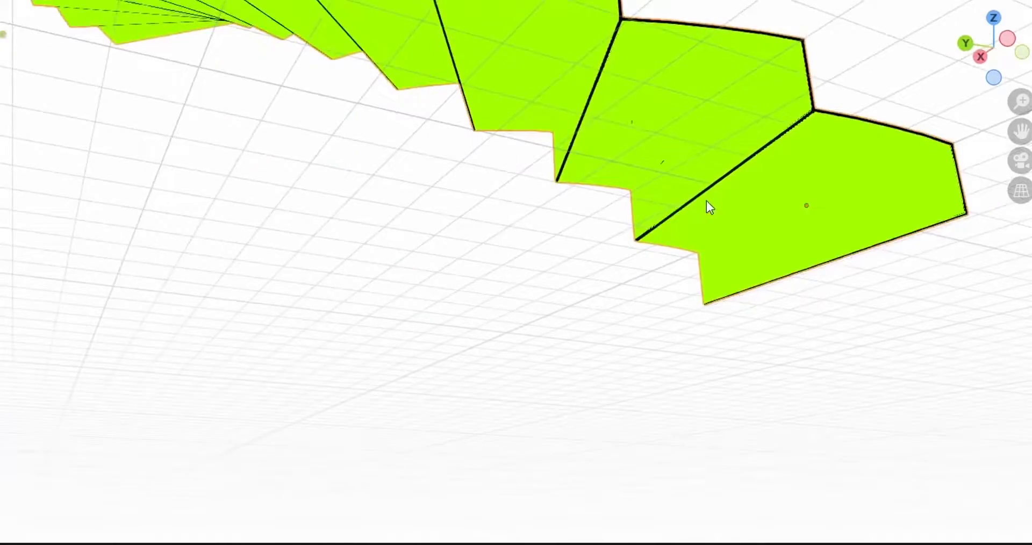
drag(710, 207, 230, 431)
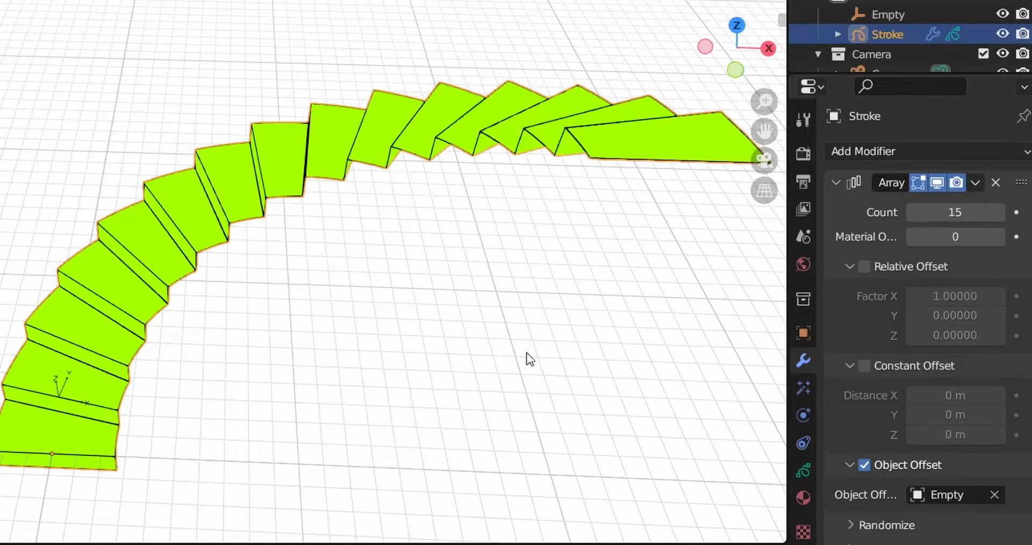
Set the Array modifier's Count to 50.
text(50)
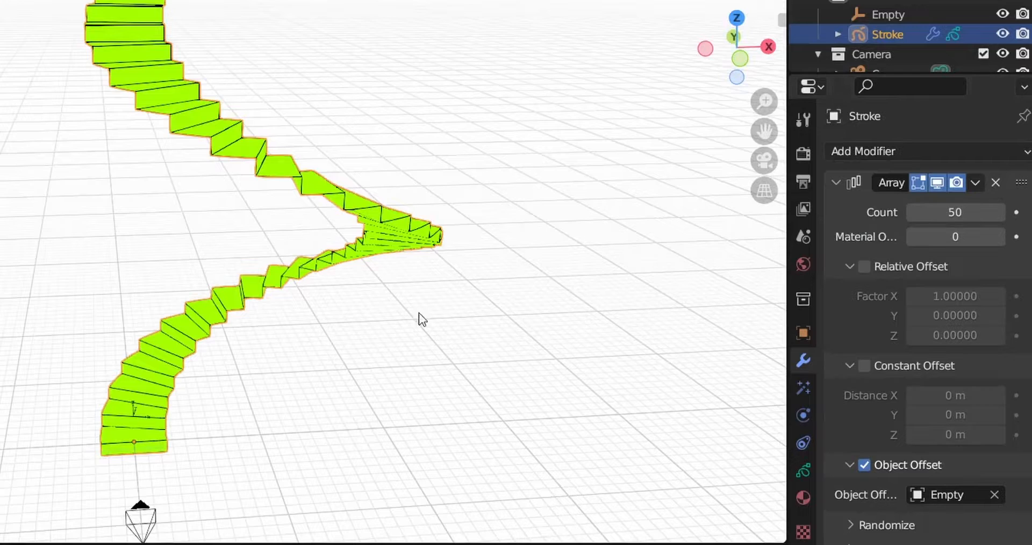